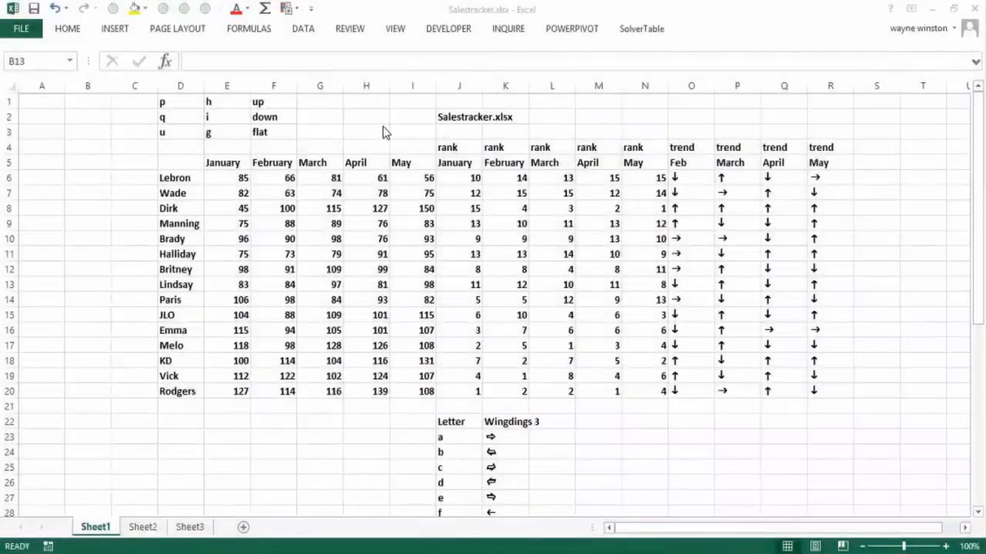
Inspect the Wingdings 3 lookup table symbols for letters a, o, p and q.
{"action": "left_click", "coordinate": [87, 284]}
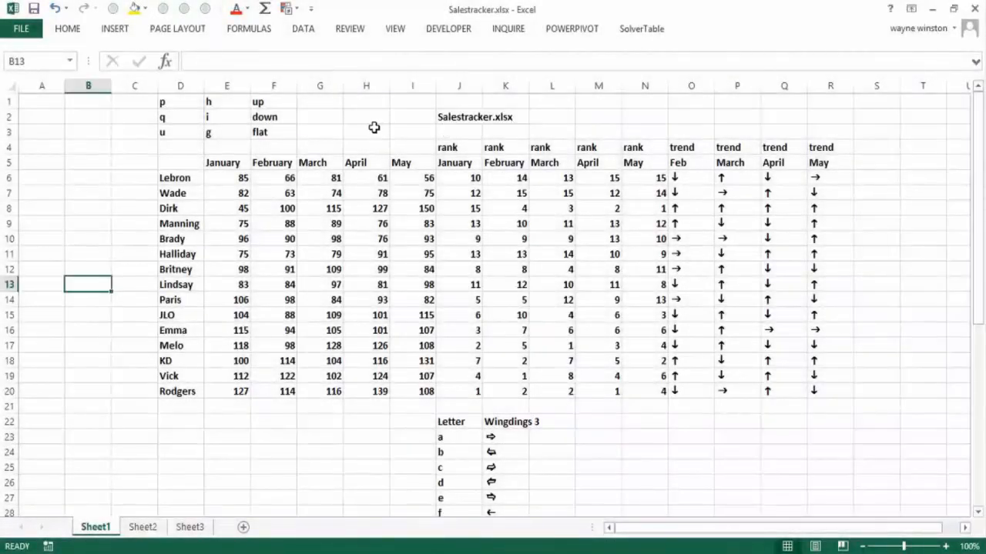
{"action": "left_click", "coordinate": [366, 130]}
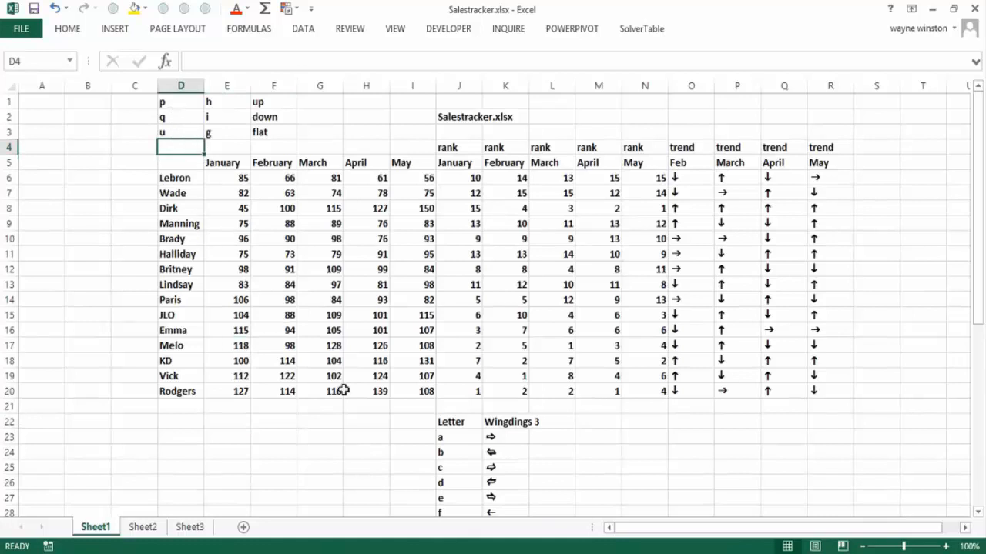
{"action": "left_click", "coordinate": [412, 434]}
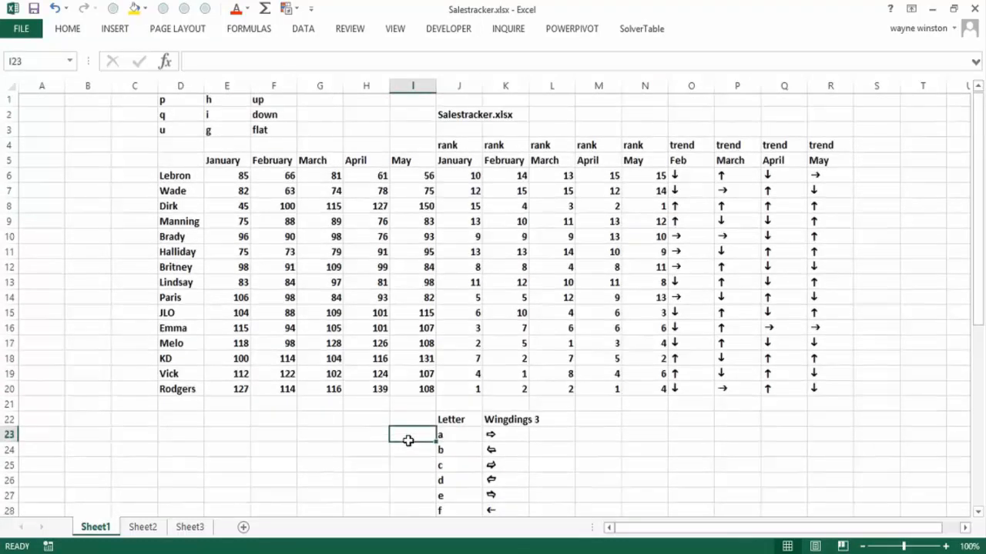
{"action": "left_click", "coordinate": [459, 434]}
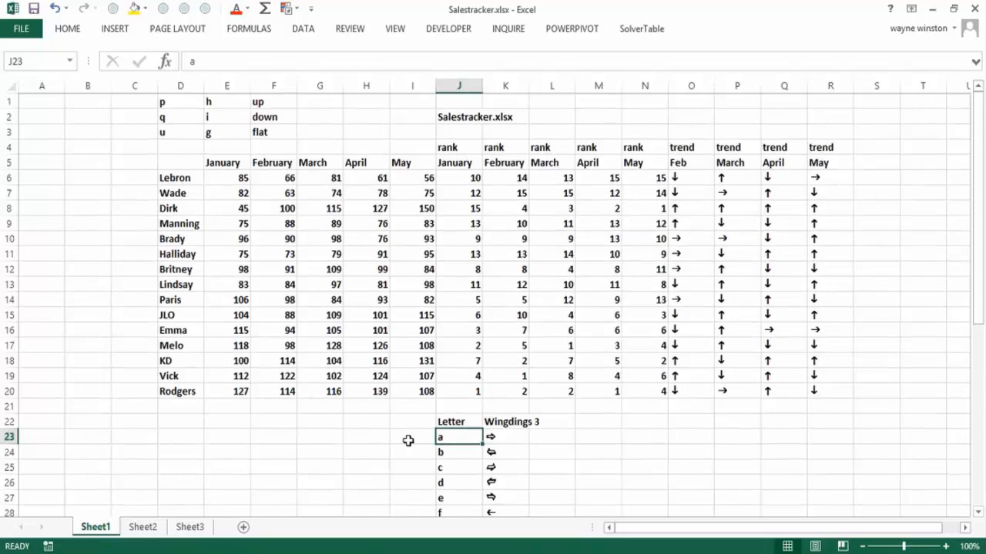
{"action": "left_click", "coordinate": [505, 437]}
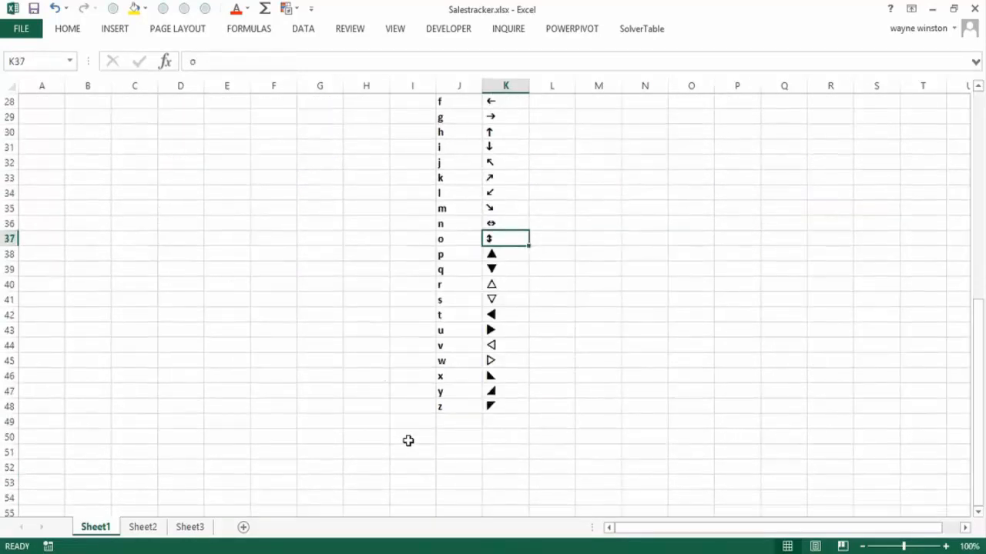
{"action": "left_click", "coordinate": [459, 254]}
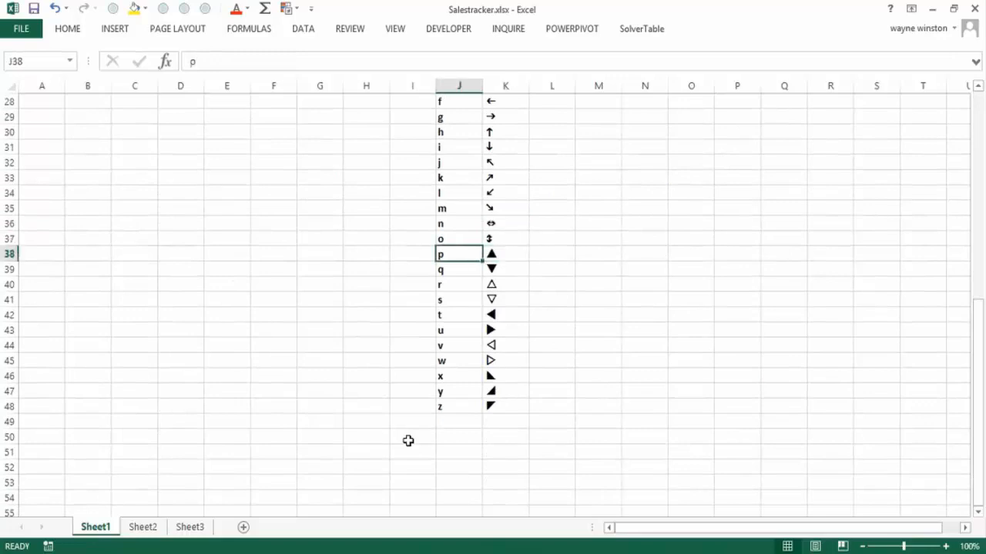
{"action": "left_click", "coordinate": [506, 268]}
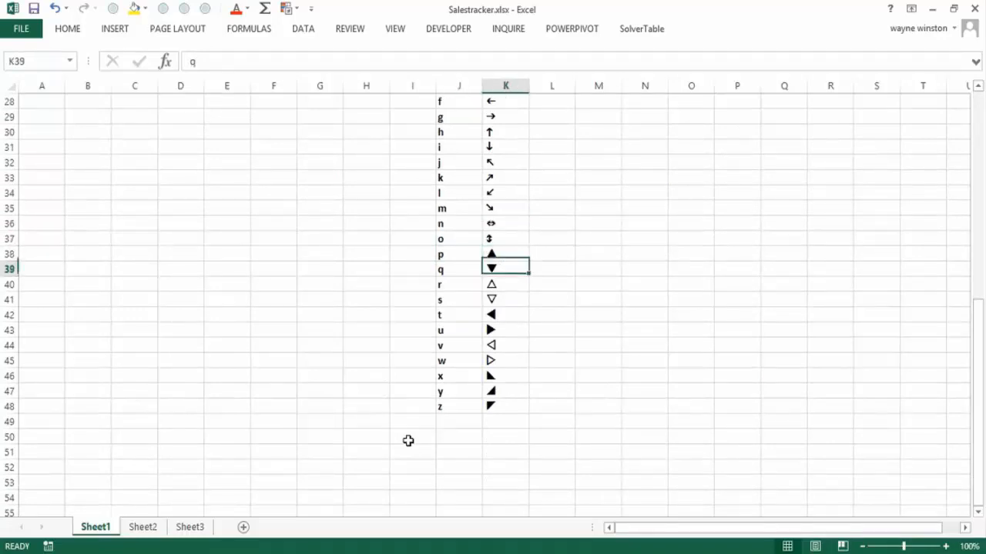
{"action": "key", "text": "Return"}
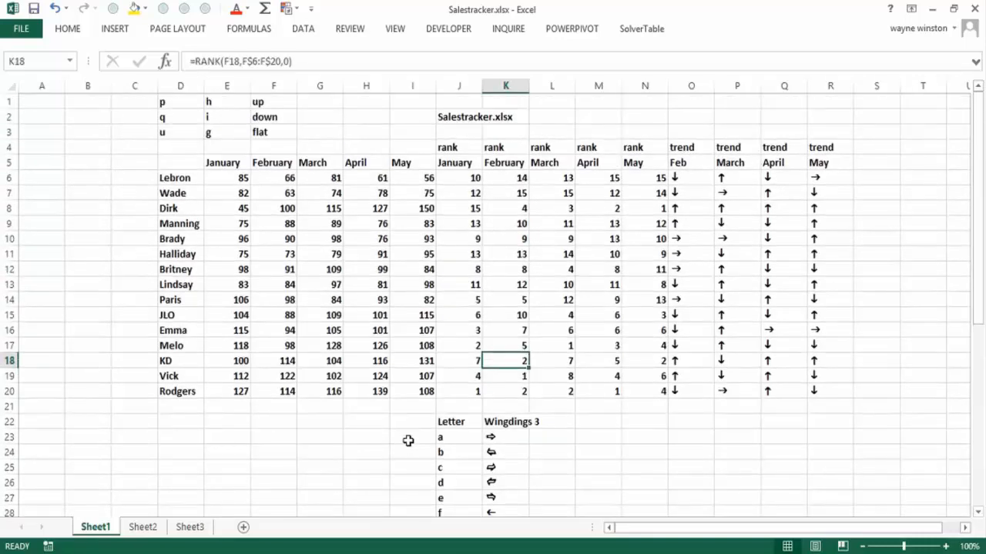
Check the down arrow for i, Rodgers' February rank and Lebron's May rank formula.
{"action": "left_click", "coordinate": [505, 392]}
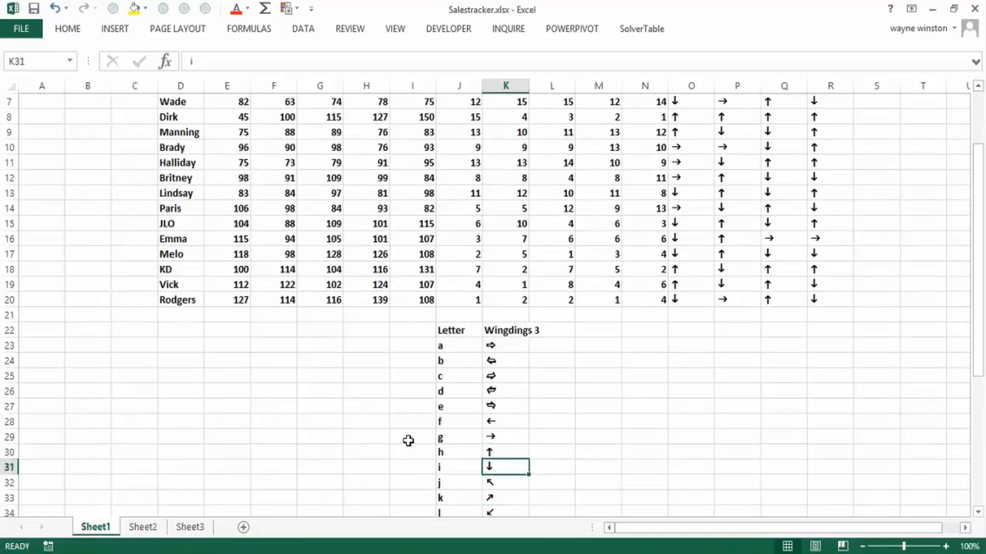
{"action": "scroll", "scroll_direction": "up", "scroll_amount": 3}
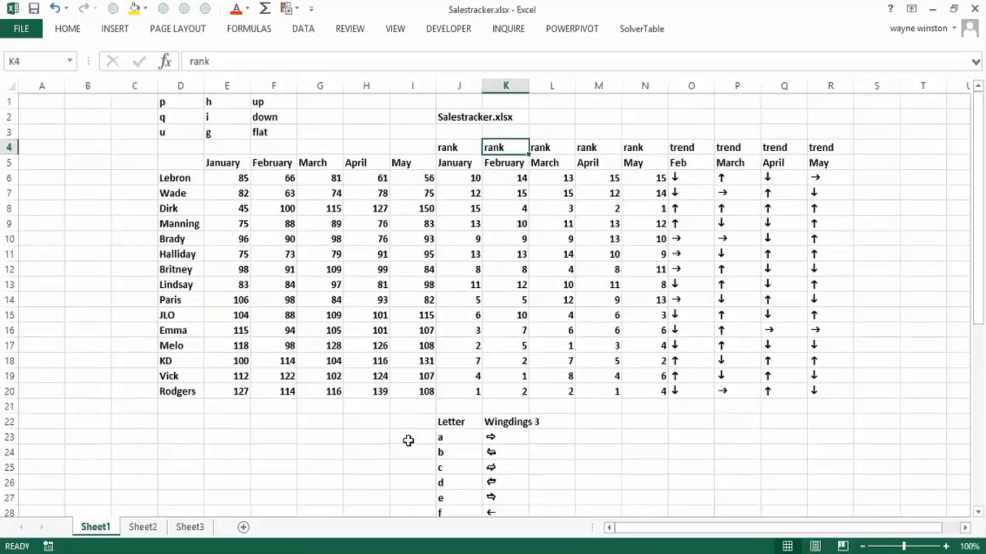
{"action": "left_click", "coordinate": [505, 162]}
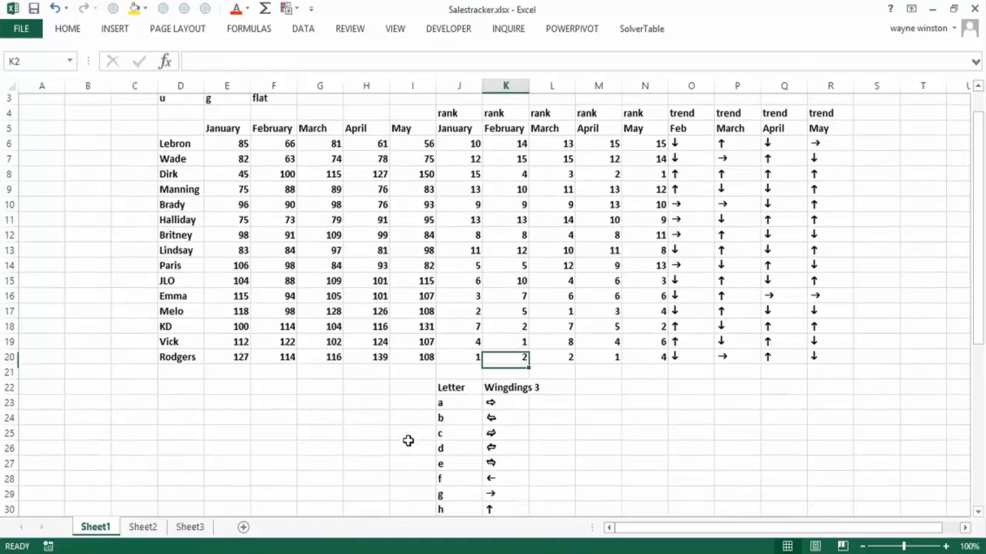
{"action": "scroll", "scroll_direction": "up", "scroll_amount": 3}
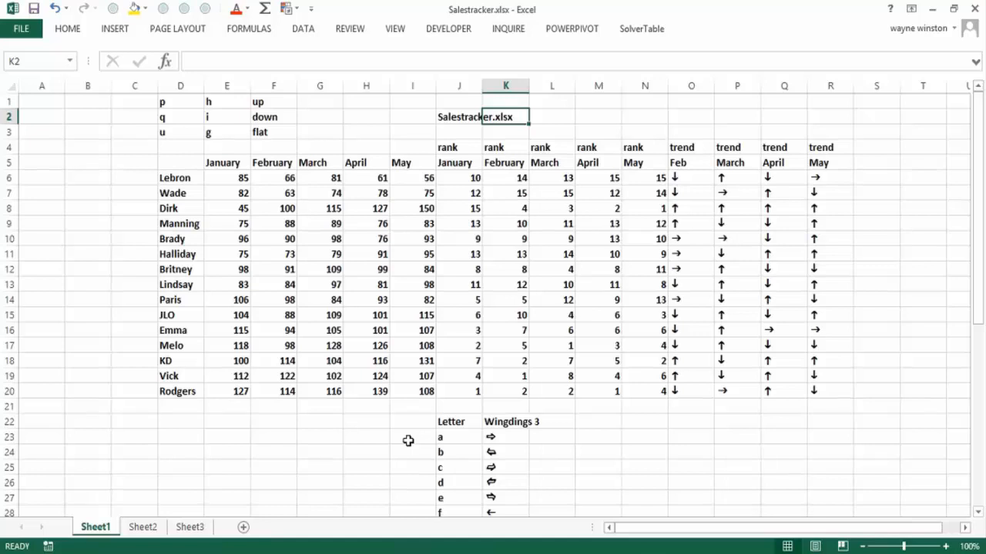
{"action": "left_click", "coordinate": [599, 162]}
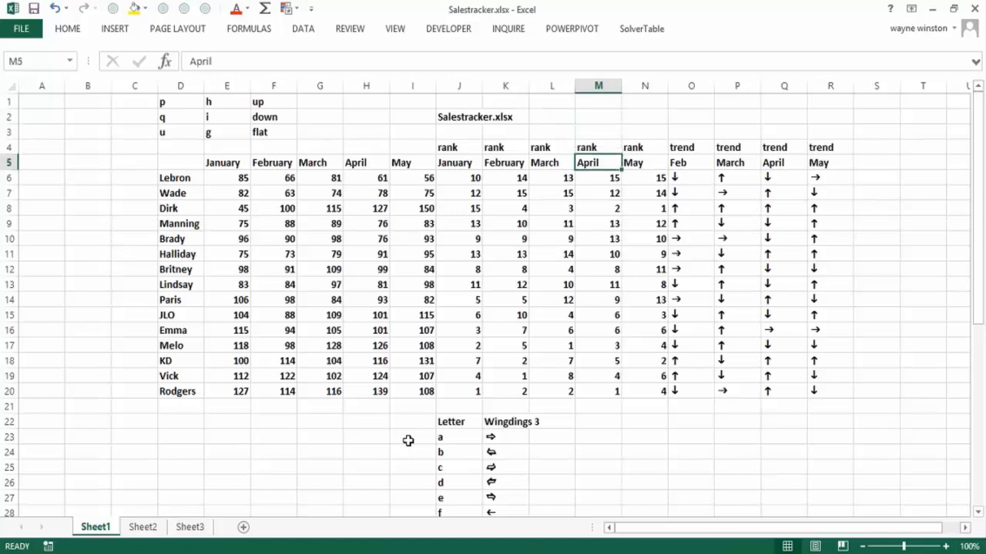
{"action": "left_click", "coordinate": [645, 177]}
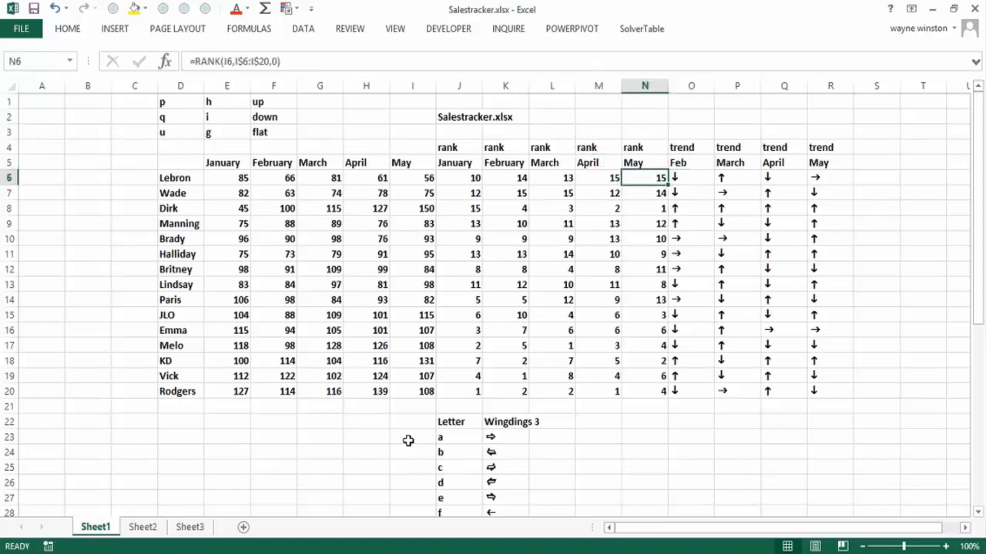
Point out salespeople Wade, KD and Melo, and Lebron's sales of 56 and 85.
{"action": "left_click", "coordinate": [180, 192]}
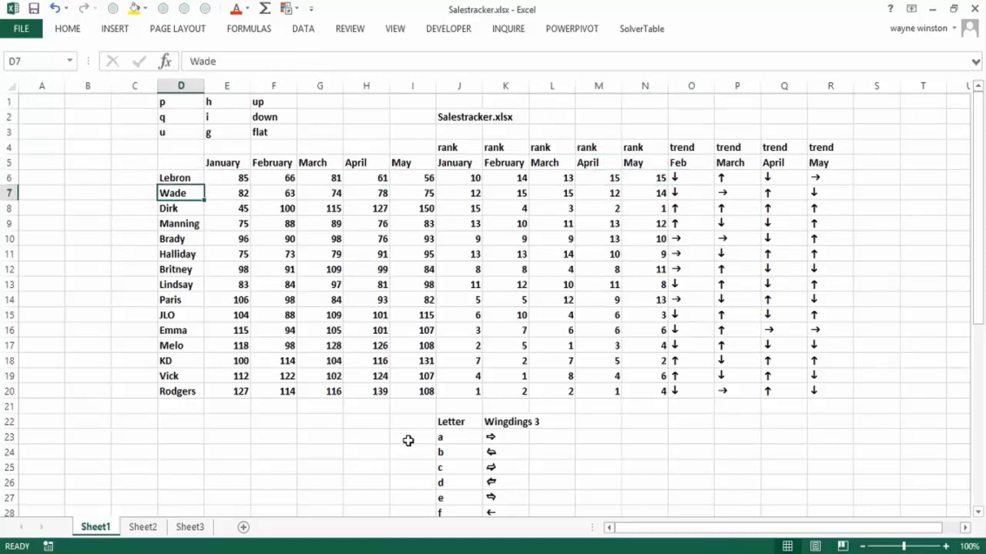
{"action": "left_click", "coordinate": [180, 360]}
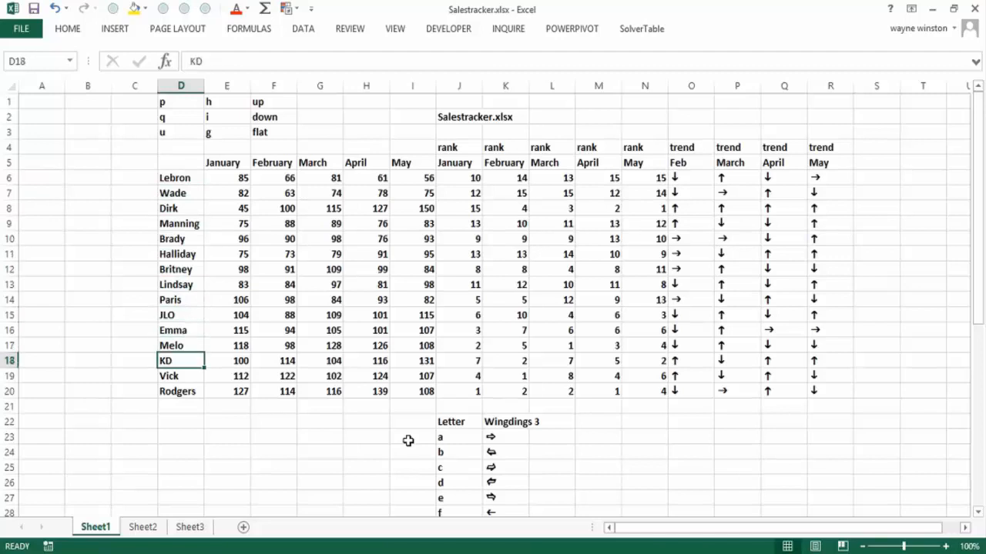
{"action": "left_click", "coordinate": [181, 391]}
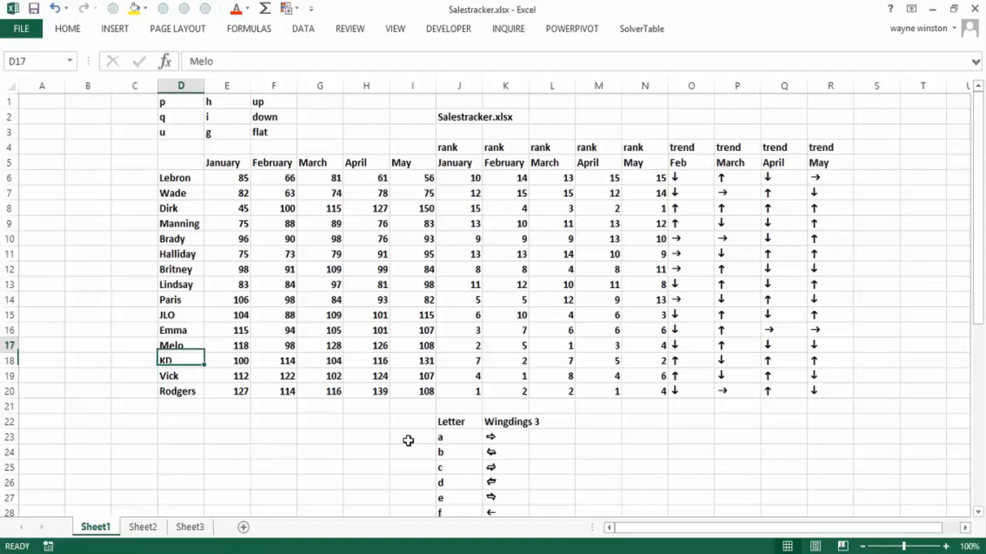
{"action": "left_click", "coordinate": [180, 162]}
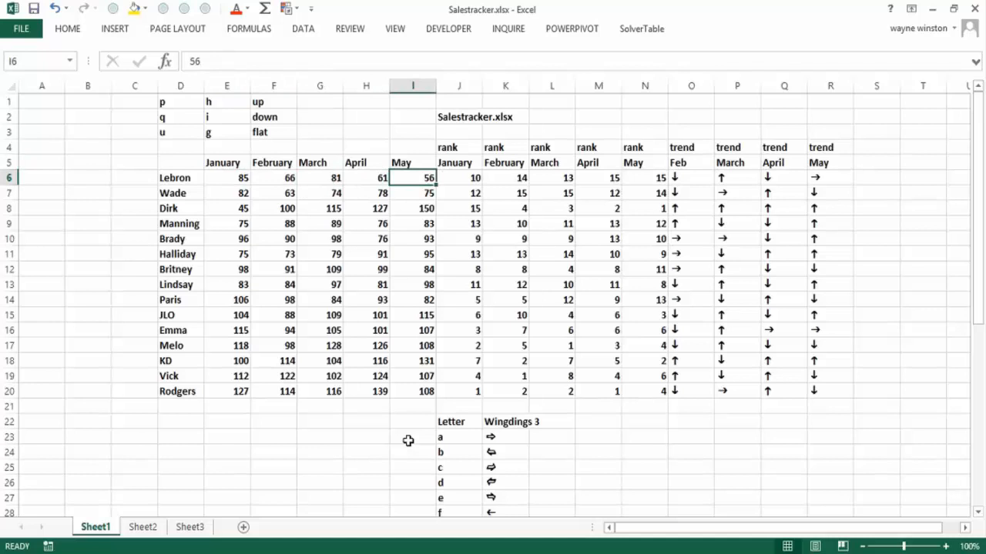
{"action": "left_click", "coordinate": [226, 177]}
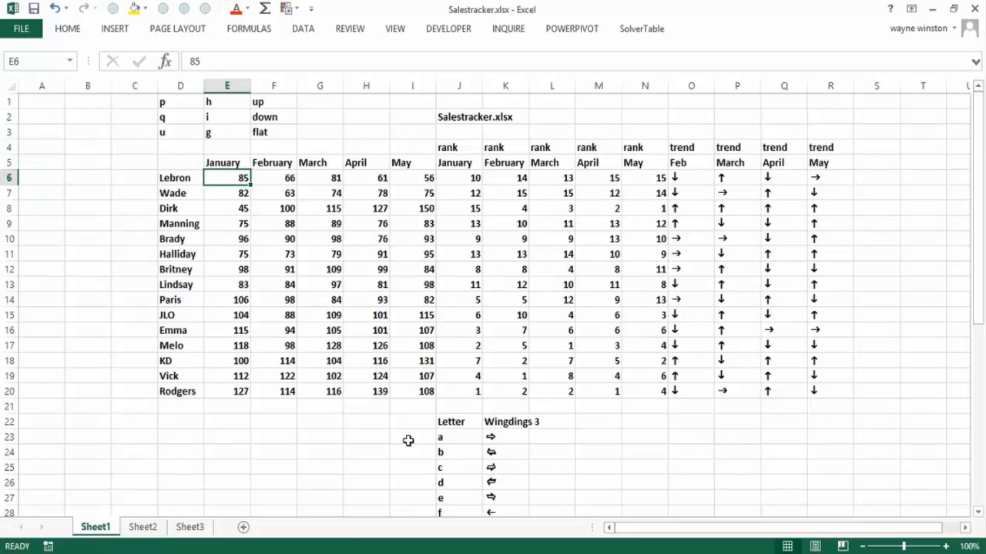
{"action": "mouse_move", "coordinate": [415, 457]}
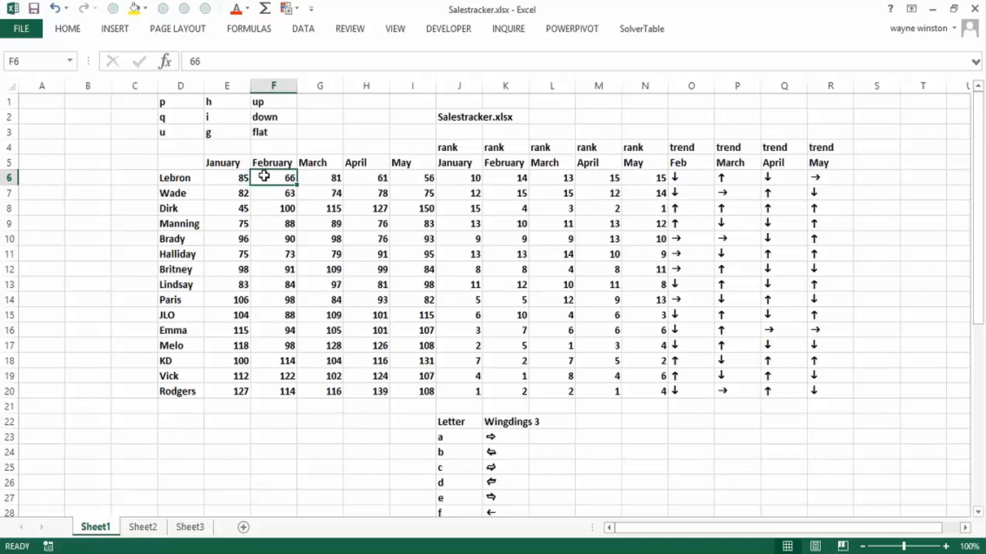
Review Lebron's April and May sales, his January rank, and Dirk's March–May trend formulas.
{"action": "left_click", "coordinate": [366, 177]}
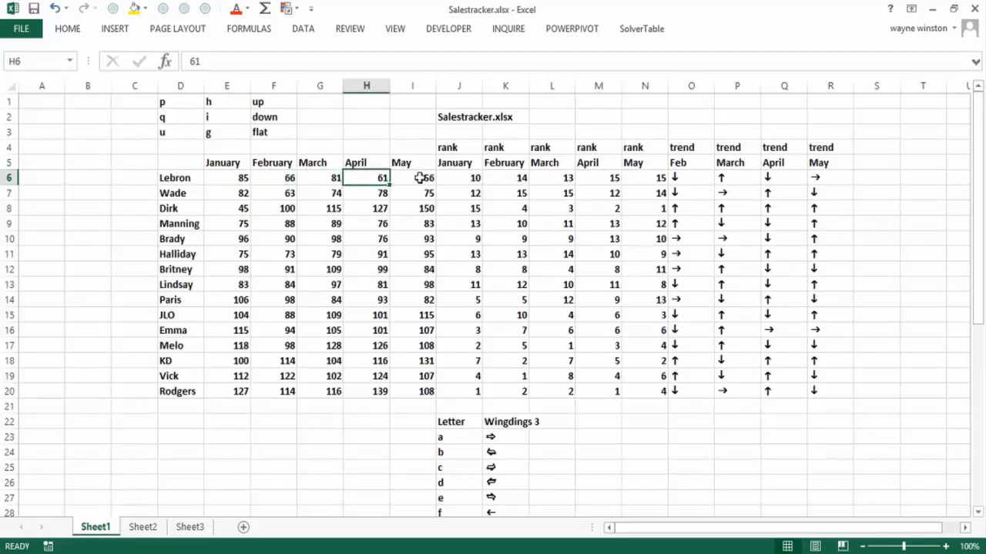
{"action": "left_click", "coordinate": [412, 177]}
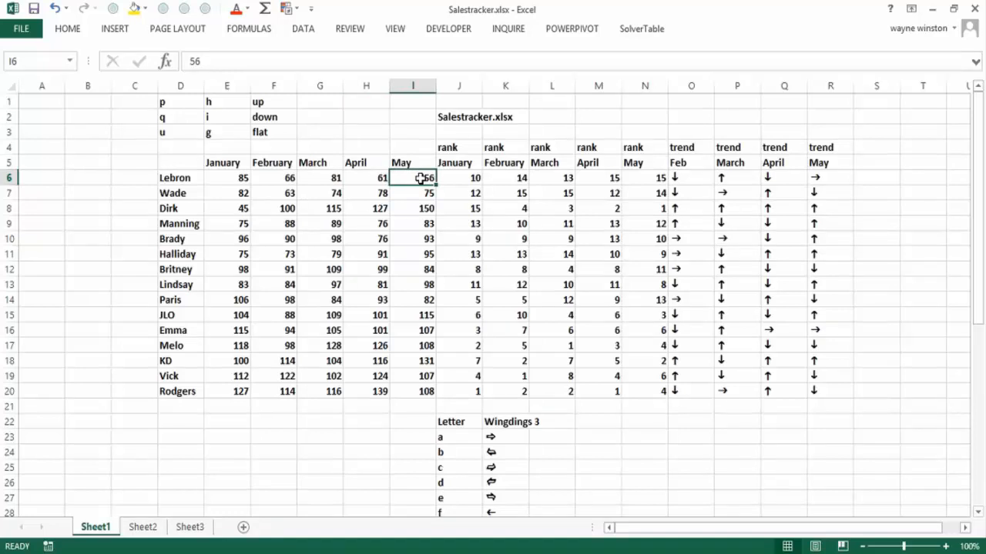
{"action": "left_click", "coordinate": [598, 177]}
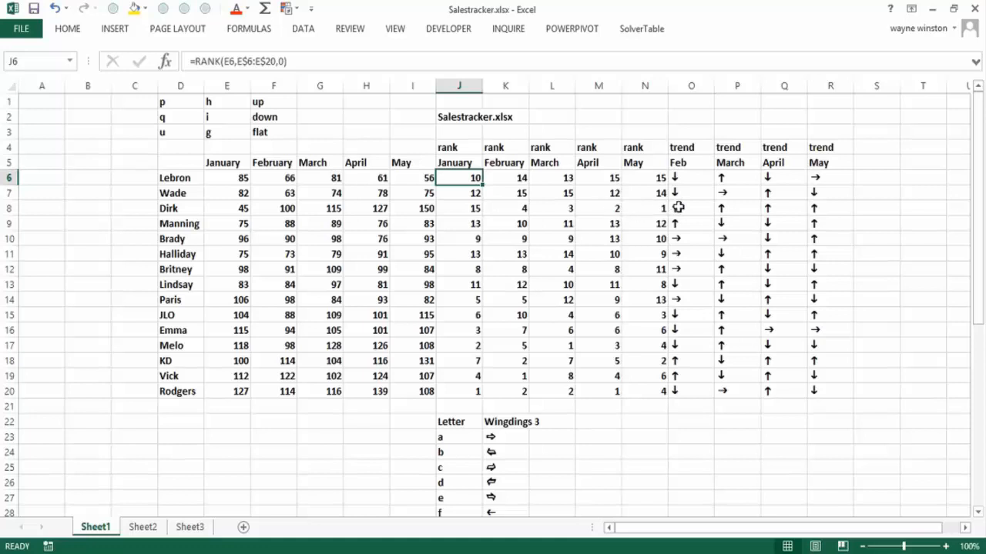
{"action": "left_click", "coordinate": [830, 208]}
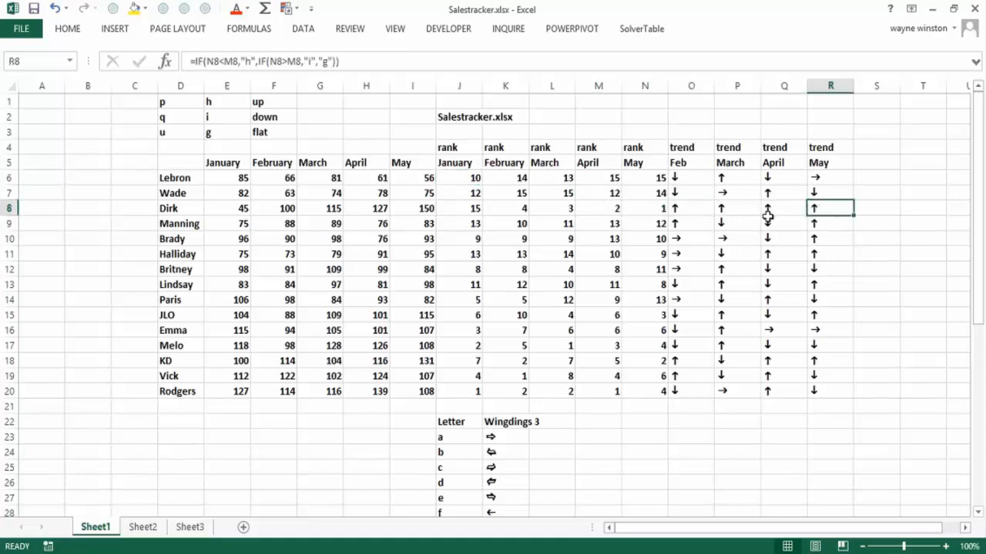
{"action": "left_click", "coordinate": [737, 208]}
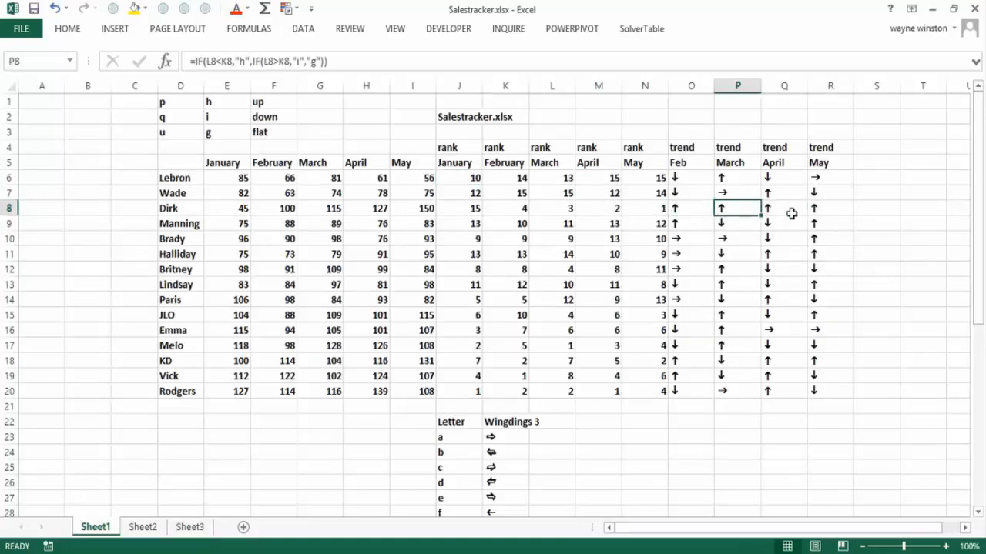
{"action": "left_click", "coordinate": [784, 208]}
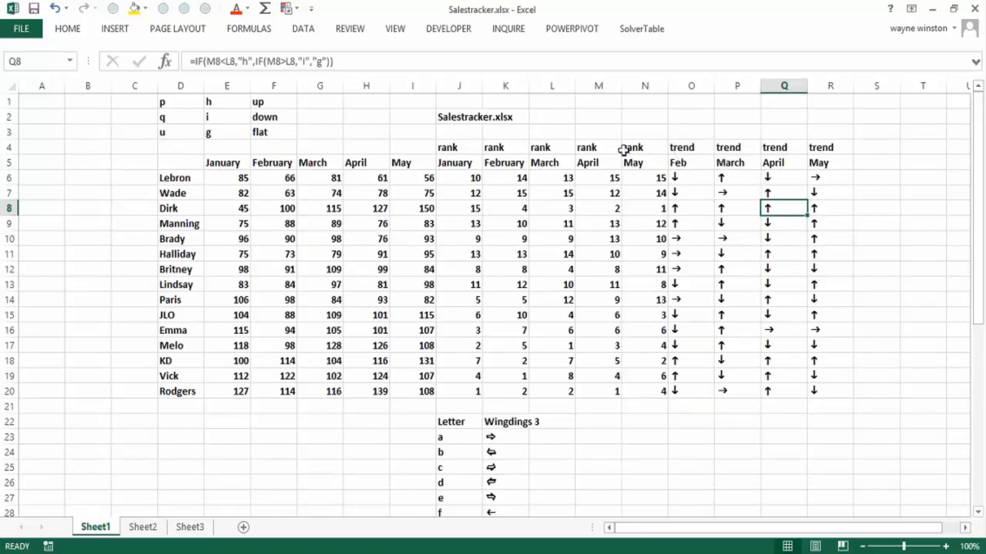
Verify the =RANK formulas for Lebron, Rodgers and Vick across January, February and May.
{"action": "left_click", "coordinate": [459, 130]}
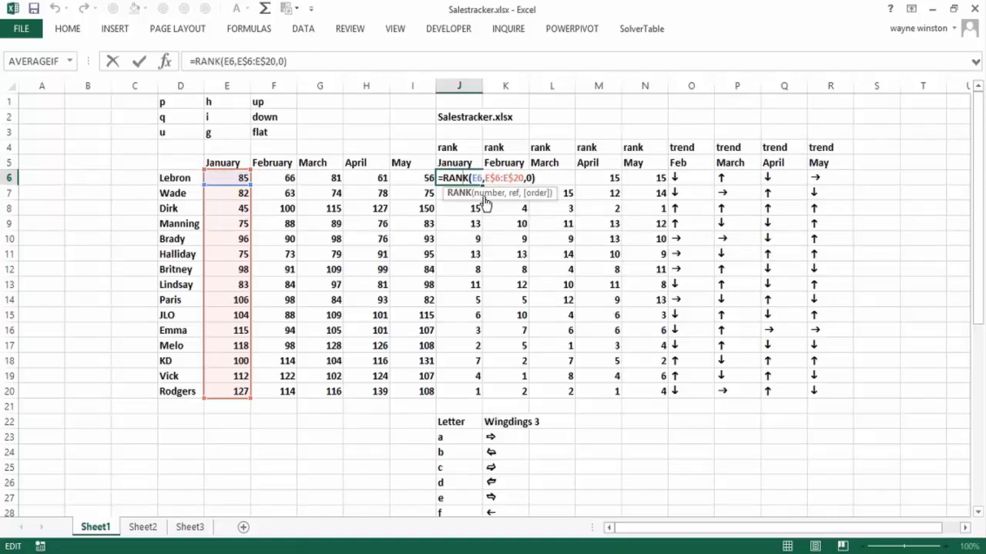
{"action": "mouse_move", "coordinate": [520, 202]}
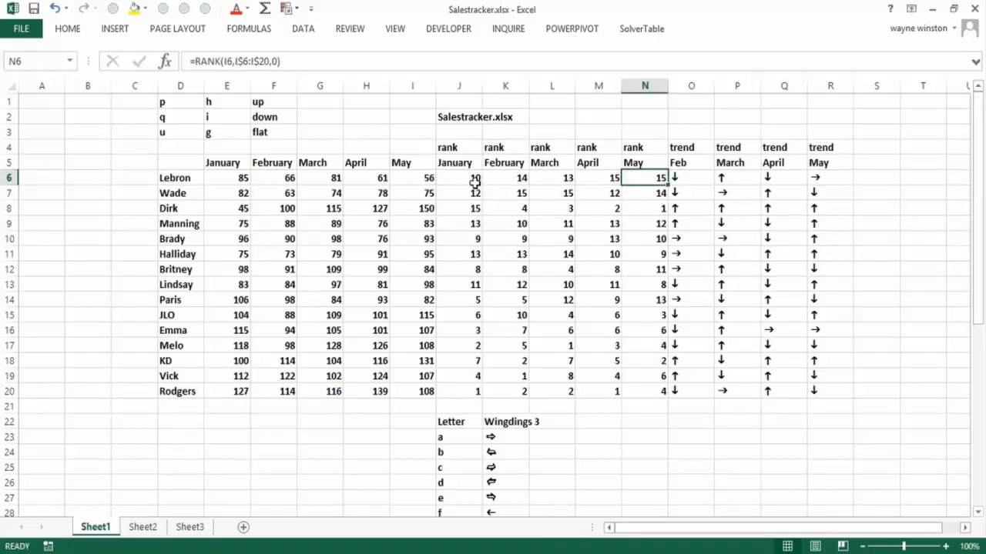
{"action": "left_click", "coordinate": [459, 177]}
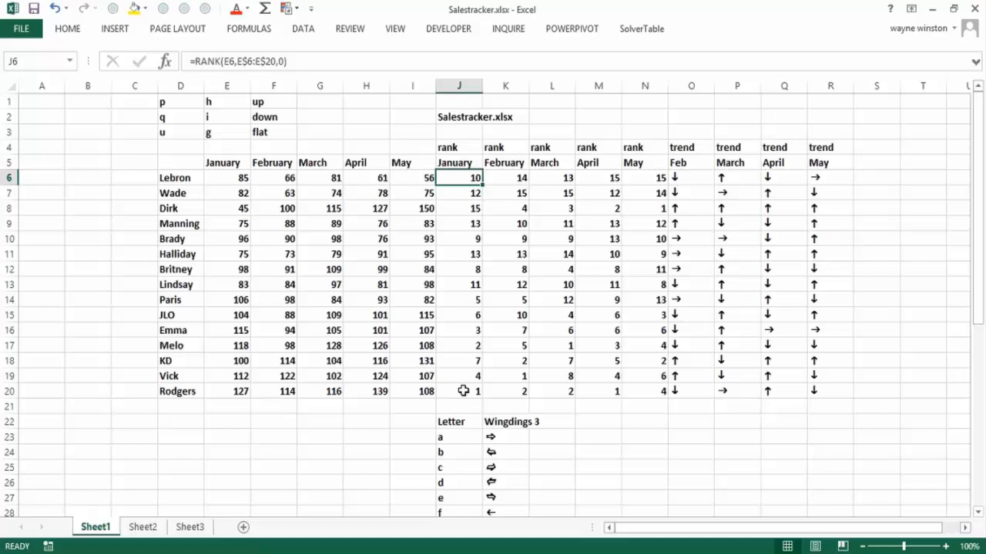
{"action": "left_click", "coordinate": [459, 391]}
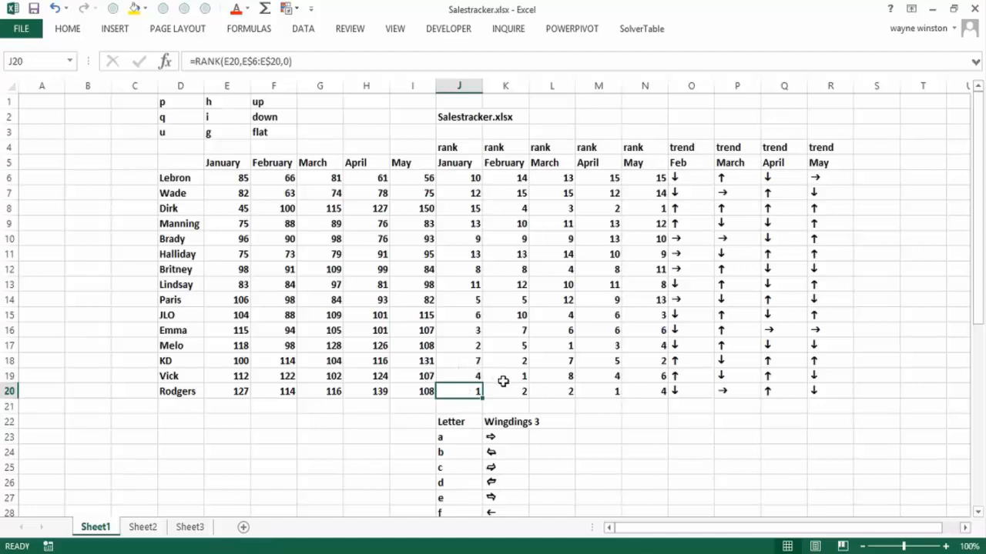
{"action": "left_click", "coordinate": [505, 376]}
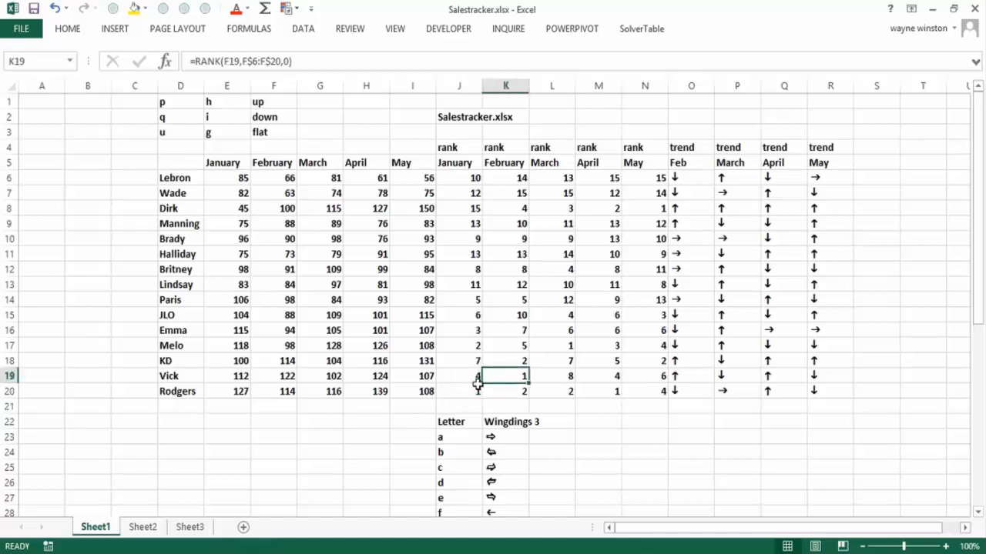
{"action": "left_click", "coordinate": [505, 178]}
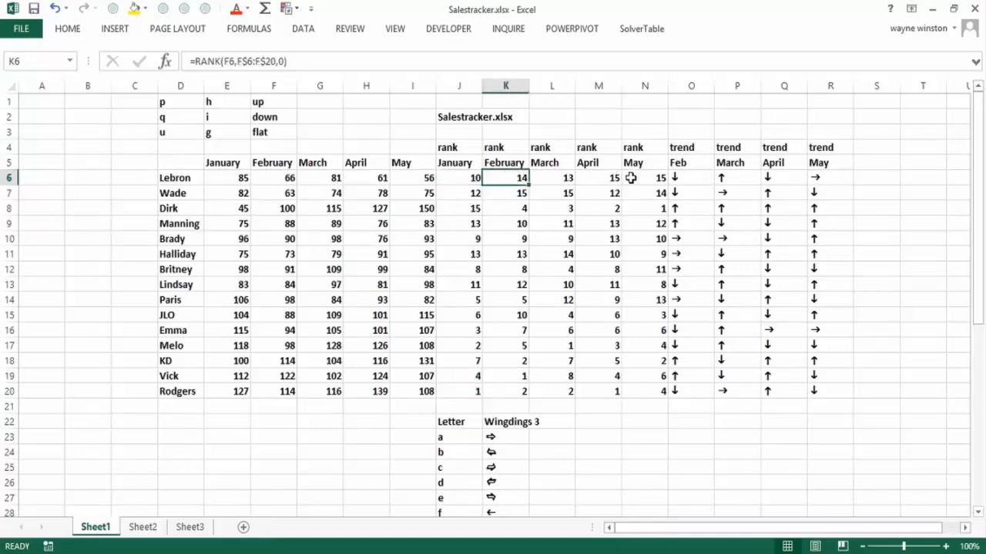
{"action": "left_click", "coordinate": [644, 178]}
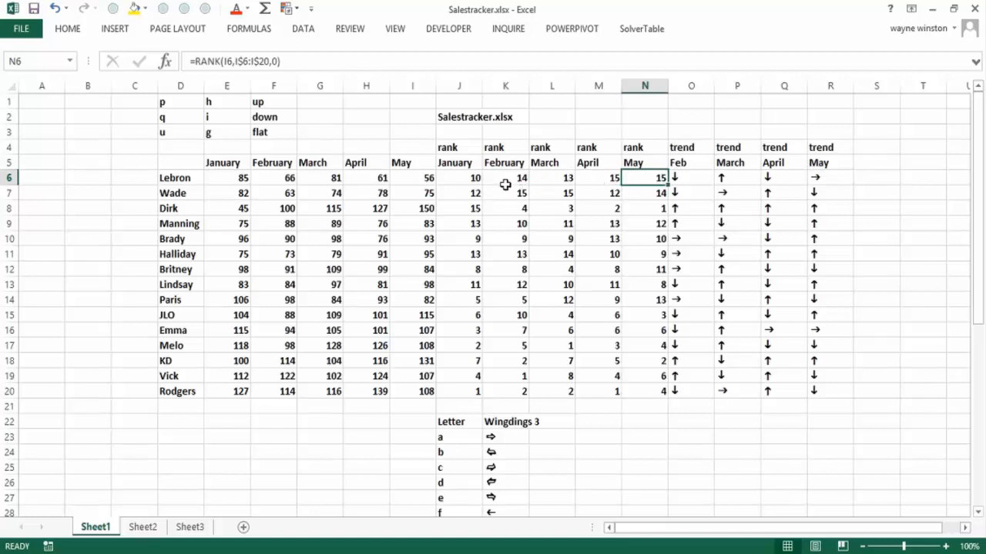
{"action": "left_click", "coordinate": [506, 177]}
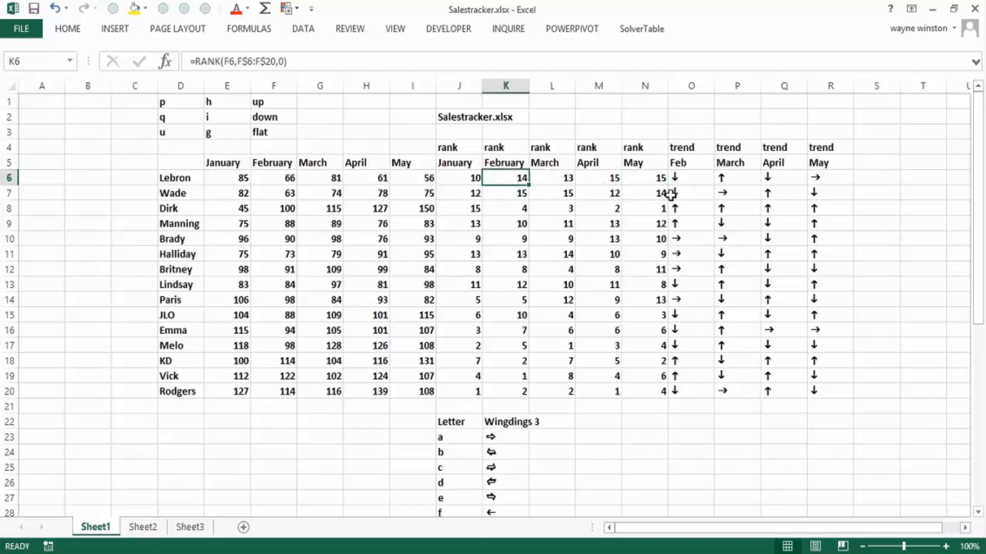
{"action": "left_click", "coordinate": [691, 178]}
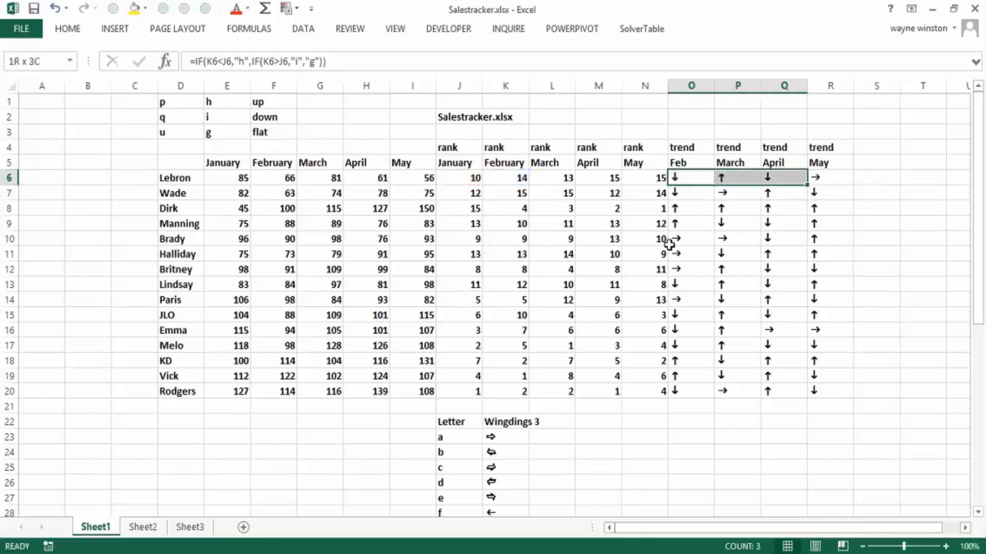
Switch trend cells O6:R20 from Wingdings 3 to a standard font, then review Lebron's and Lindsay's IF formulas.
{"action": "left_click_drag", "start_coordinate": [691, 177], "coordinate": [830, 391]}
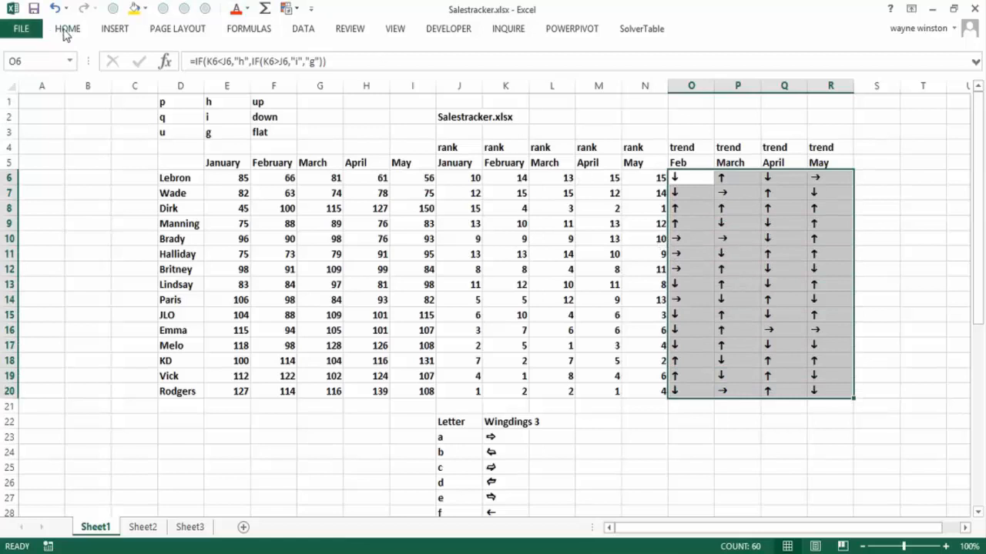
{"action": "left_click", "coordinate": [67, 28]}
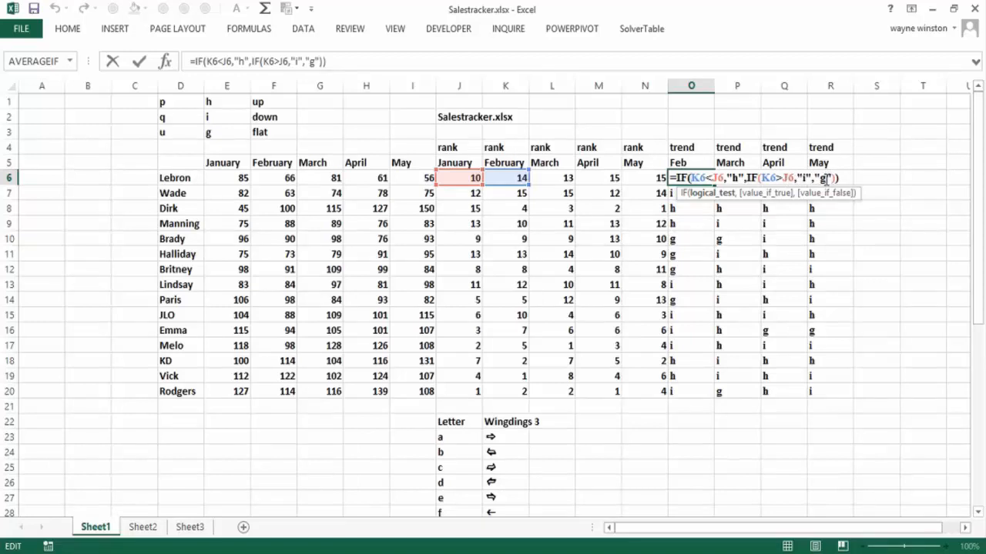
{"action": "key", "text": "Return"}
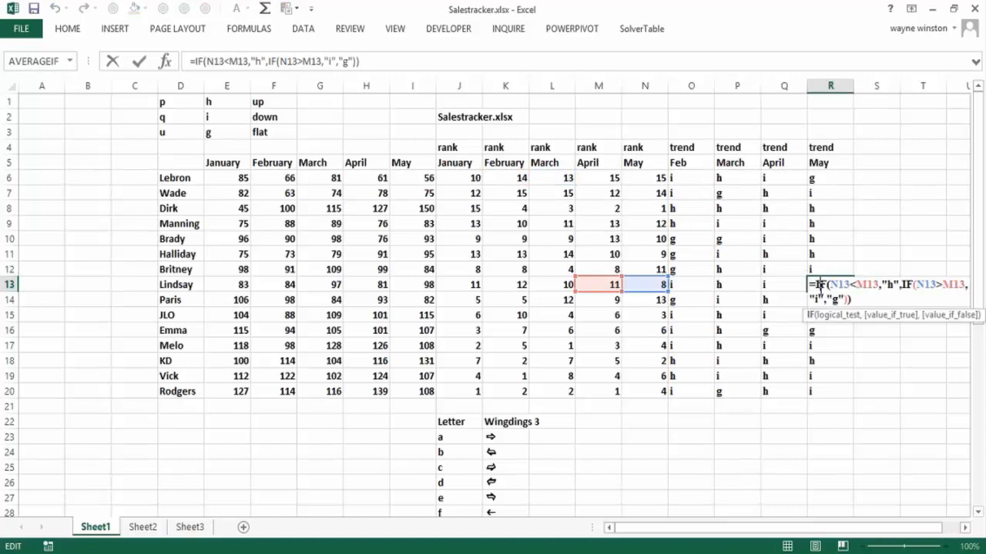
{"action": "mouse_move", "coordinate": [767, 240]}
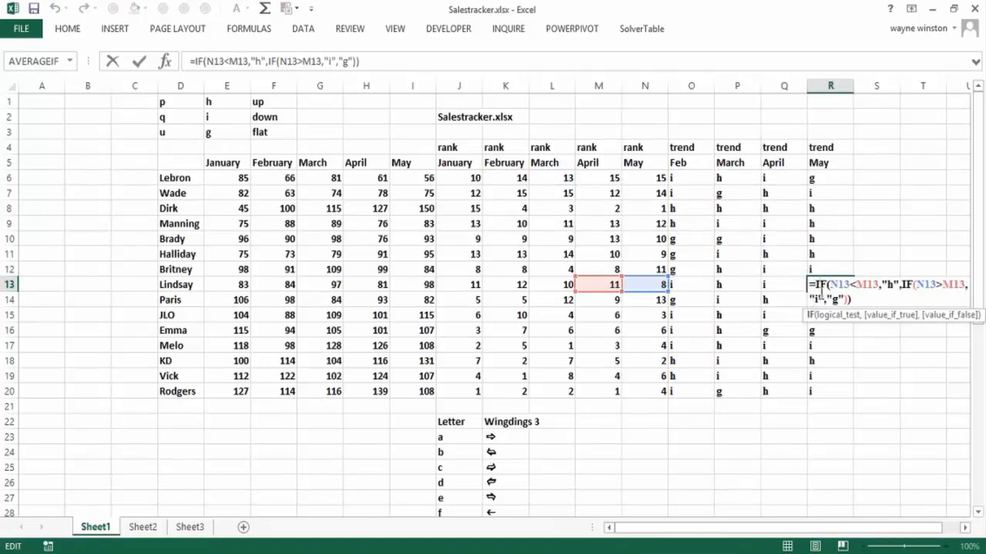
{"action": "key", "text": "Return"}
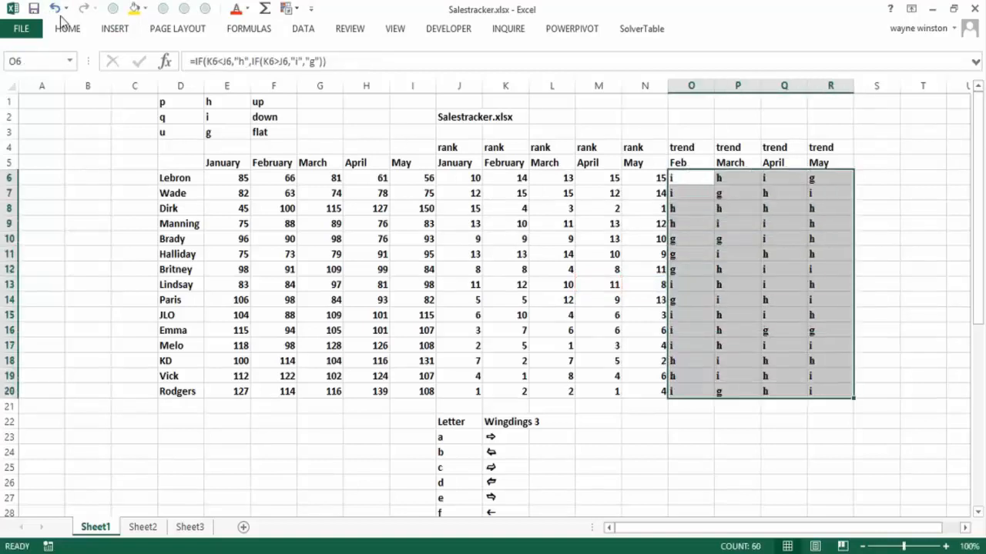
Restore the Wingdings 3 font on O6:R20 and view Wade's April trend formula.
{"action": "left_click", "coordinate": [67, 29]}
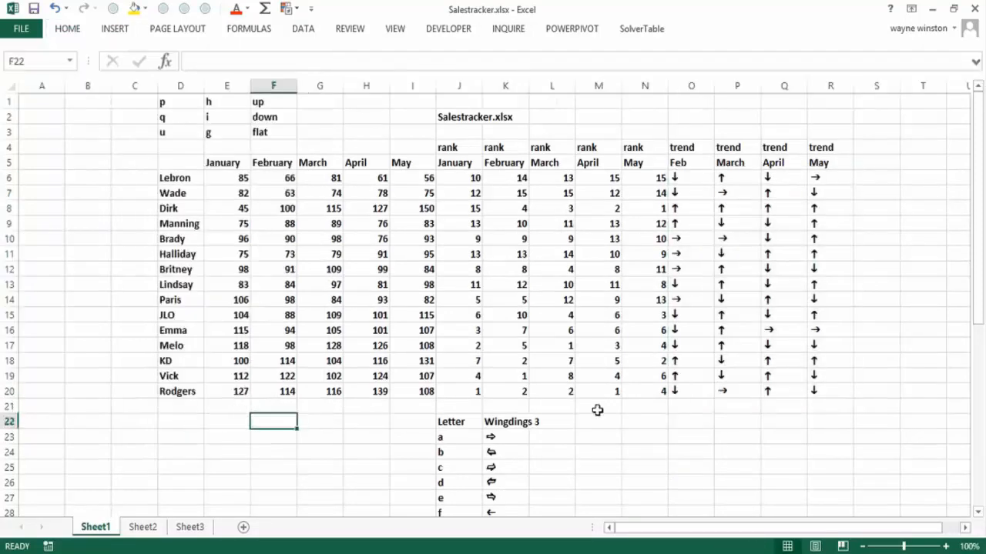
{"action": "left_click", "coordinate": [644, 422]}
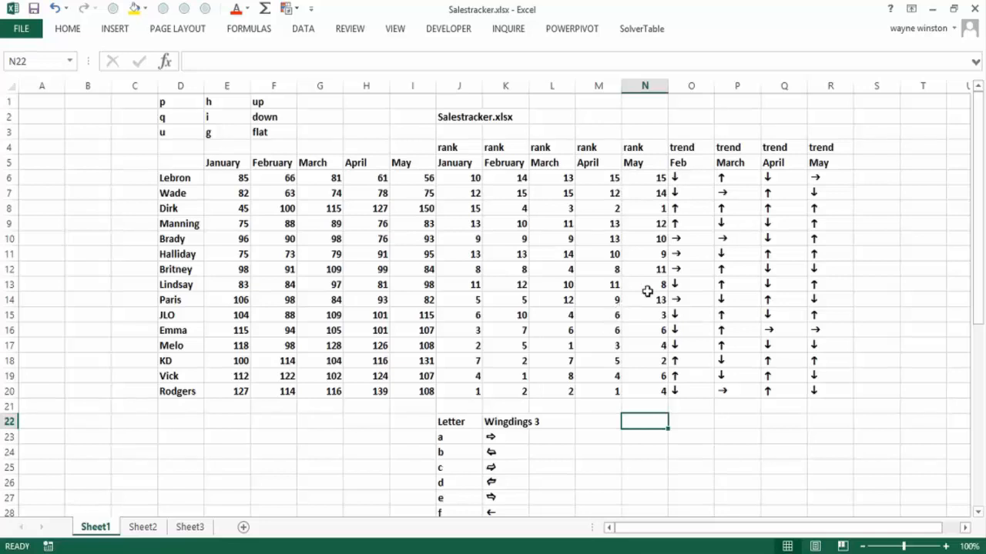
{"action": "left_click", "coordinate": [691, 208]}
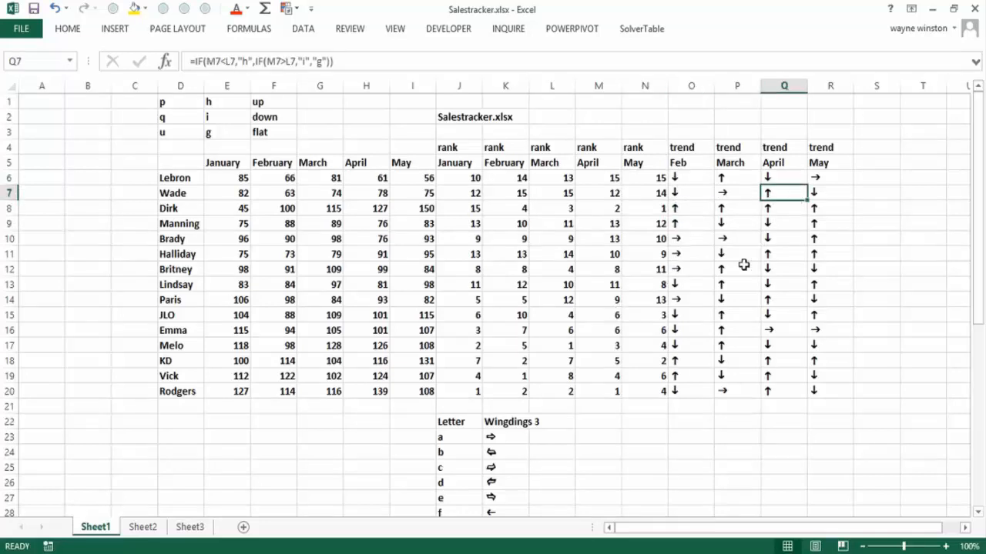
{"action": "mouse_move", "coordinate": [676, 272]}
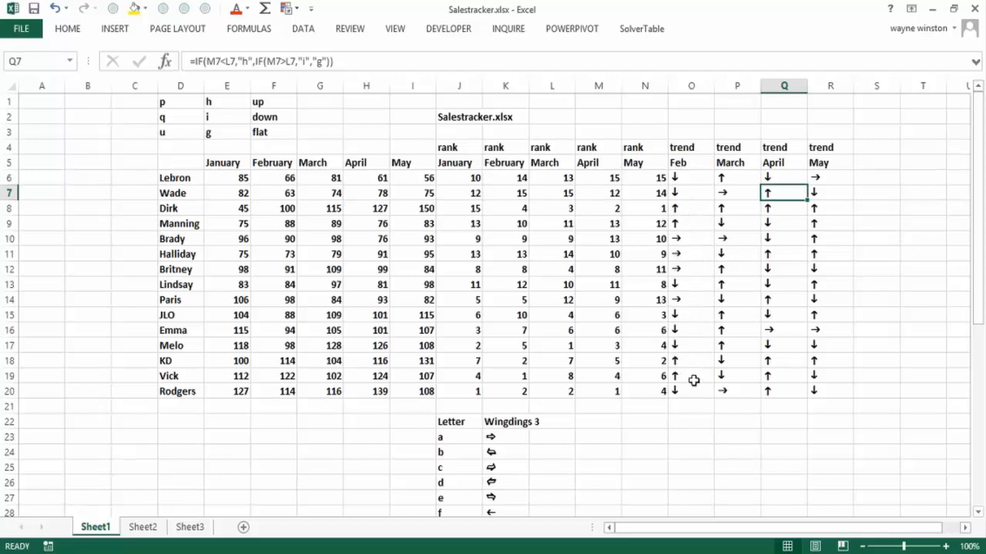
{"action": "mouse_move", "coordinate": [707, 314]}
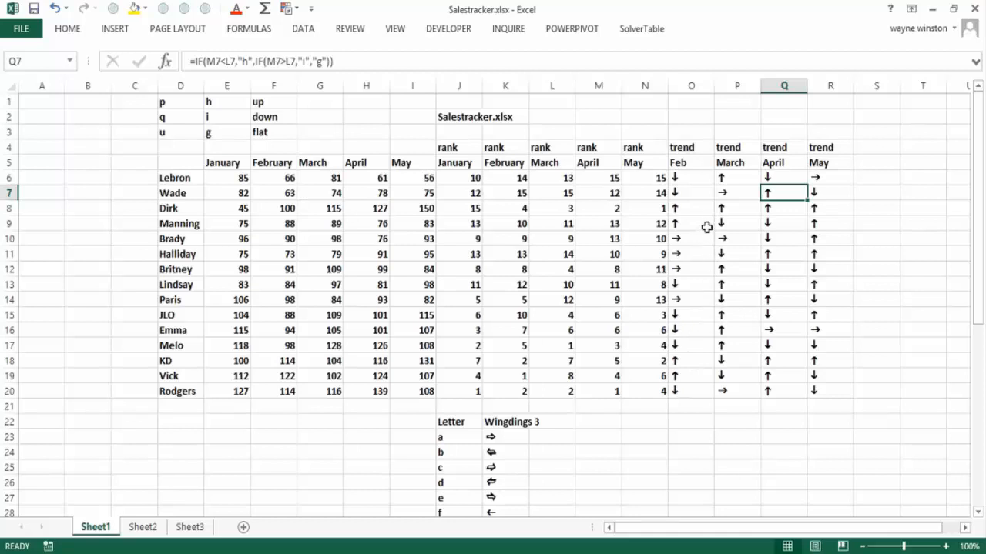
{"action": "mouse_move", "coordinate": [674, 344]}
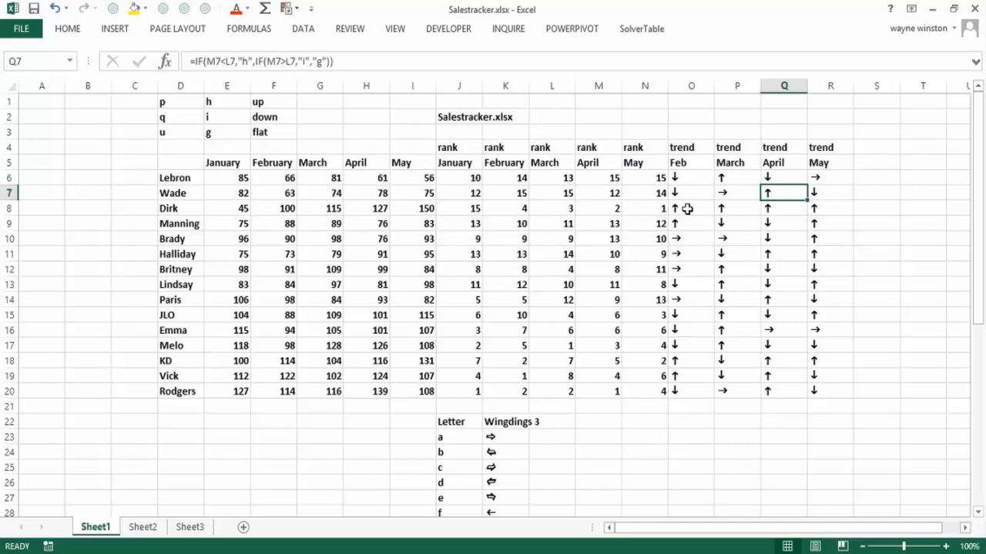
{"action": "mouse_move", "coordinate": [706, 324]}
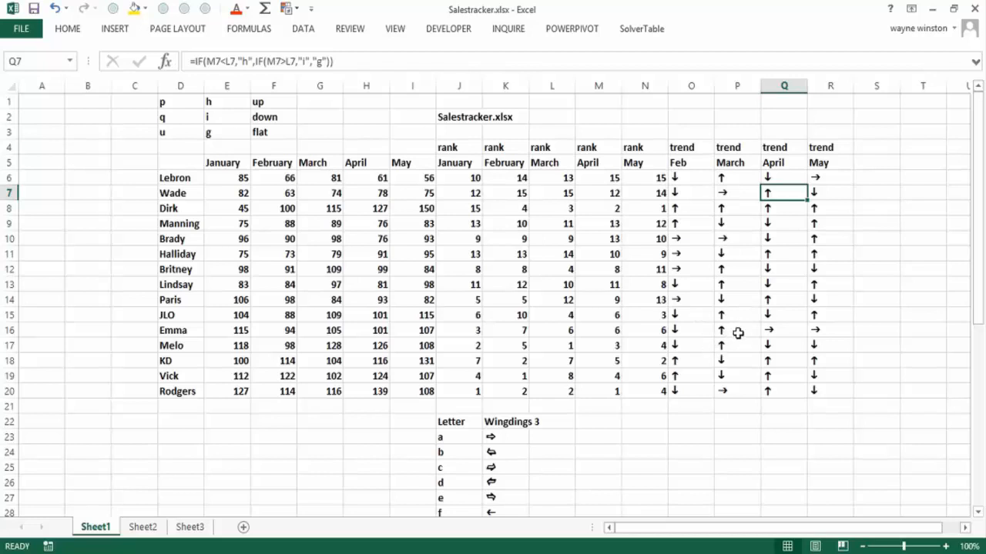
{"action": "mouse_move", "coordinate": [411, 300]}
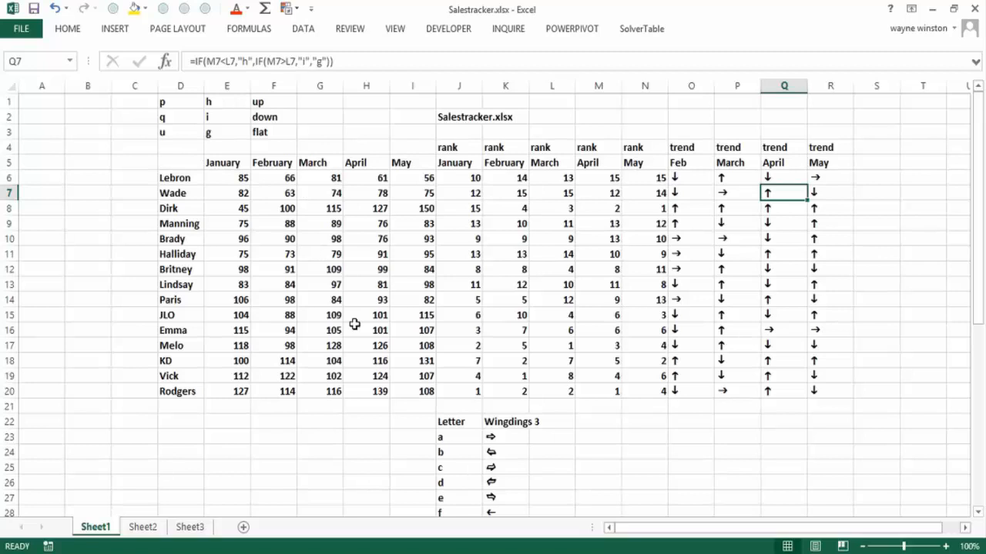
Scroll to the reference table and check which letters give the right, up-right and down-right arrows.
{"action": "scroll", "scroll_direction": "down", "scroll_amount": 3}
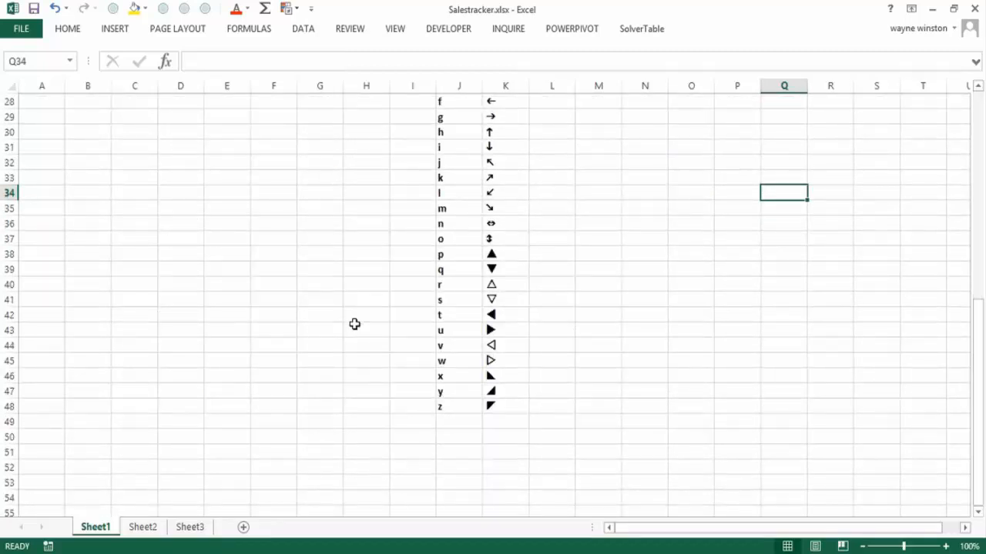
{"action": "mouse_move", "coordinate": [513, 213]}
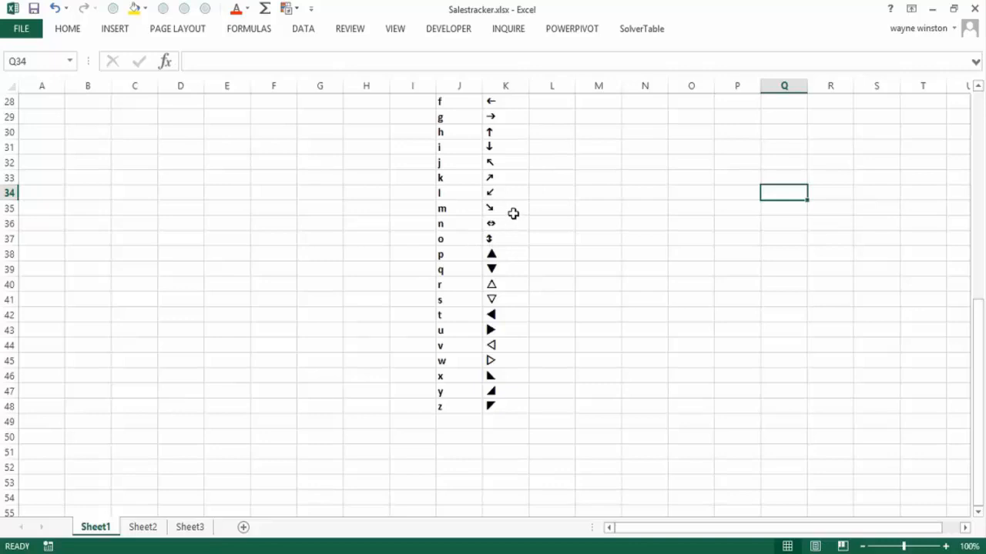
{"action": "left_click", "coordinate": [506, 208]}
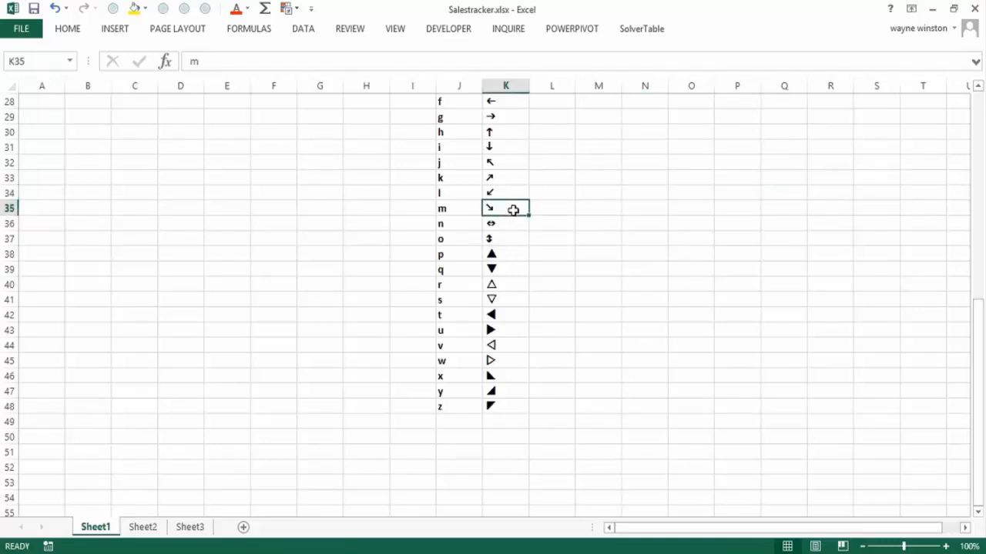
{"action": "left_click", "coordinate": [506, 101]}
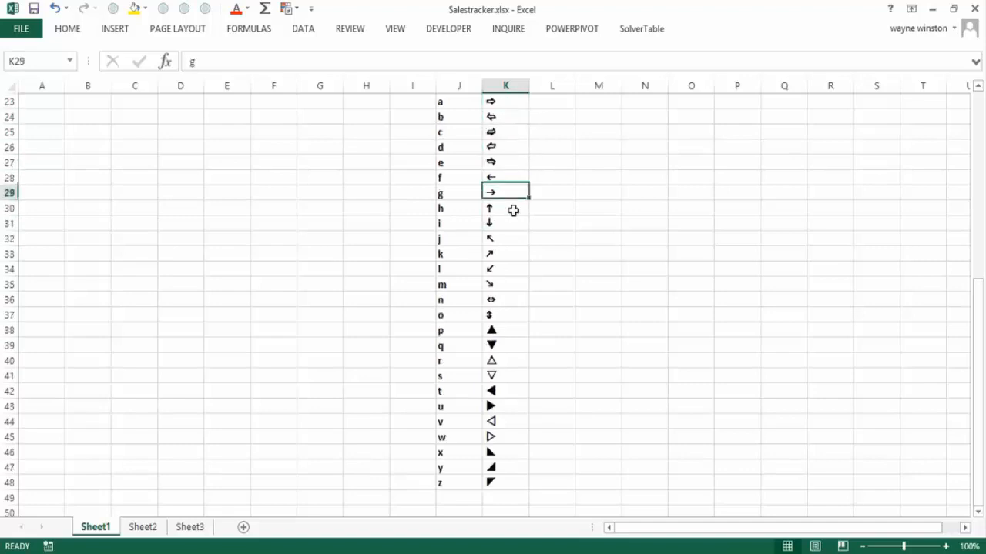
{"action": "left_click", "coordinate": [505, 253]}
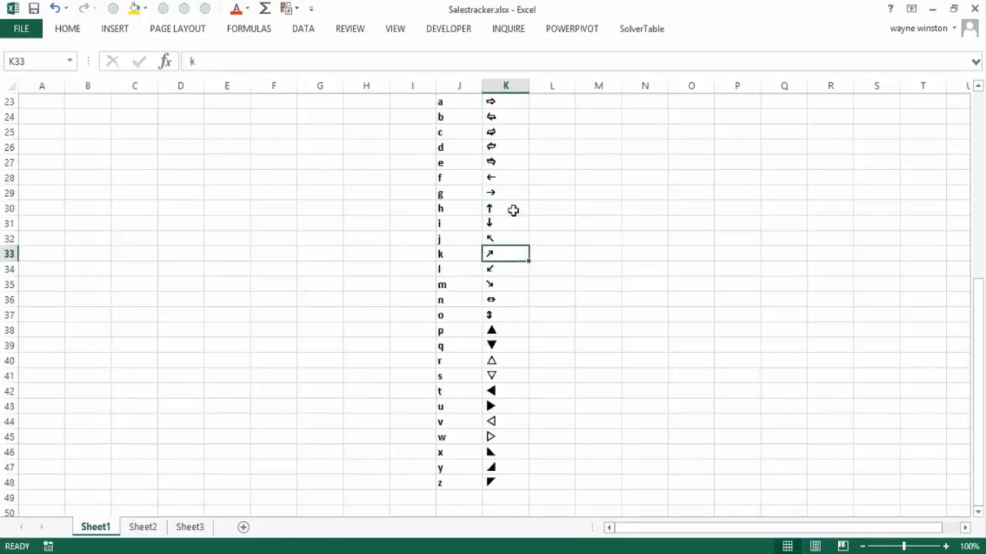